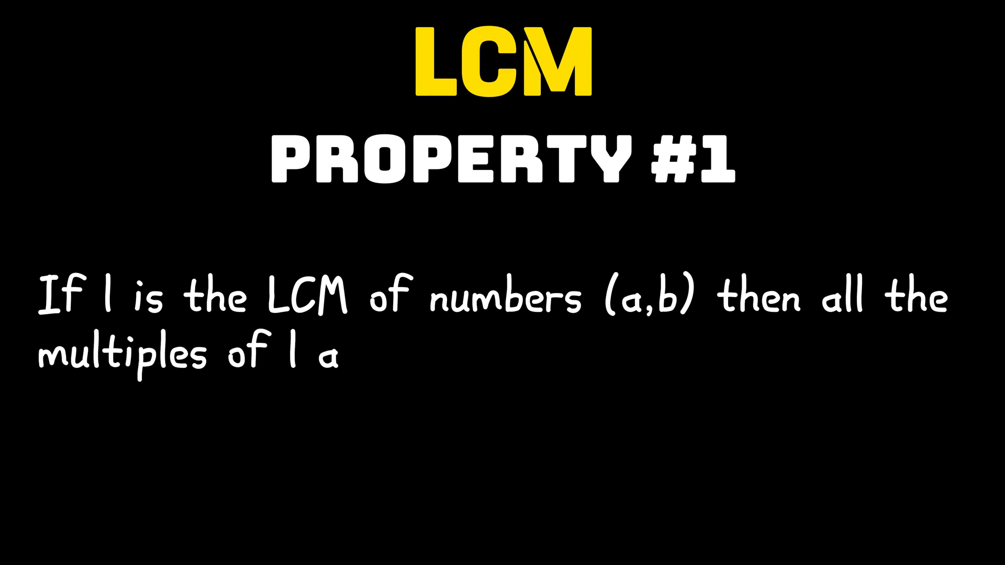
pyautogui.write('are divisible by numbers a and b')
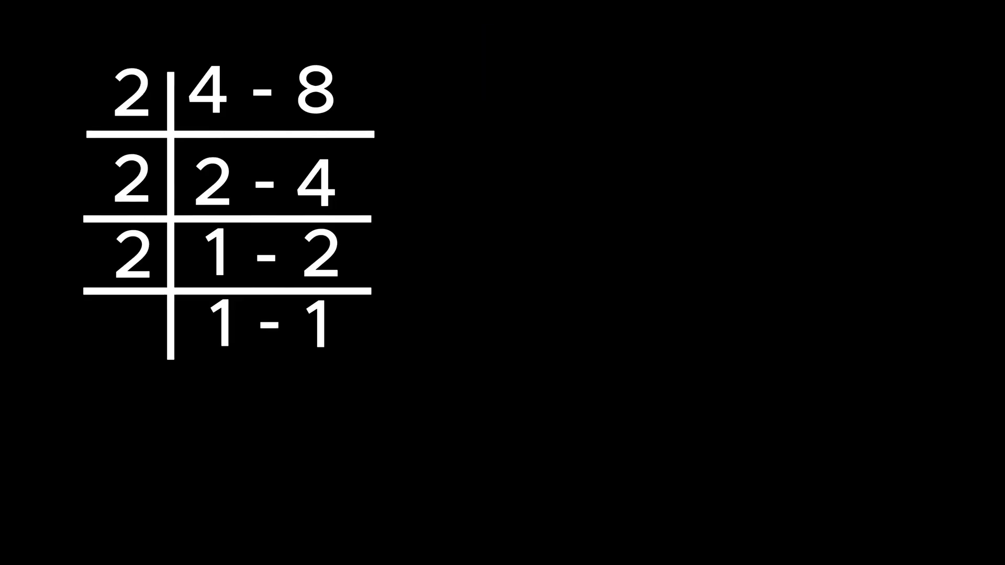
pyautogui.write('LCM=2 X 2 X 2= 8')
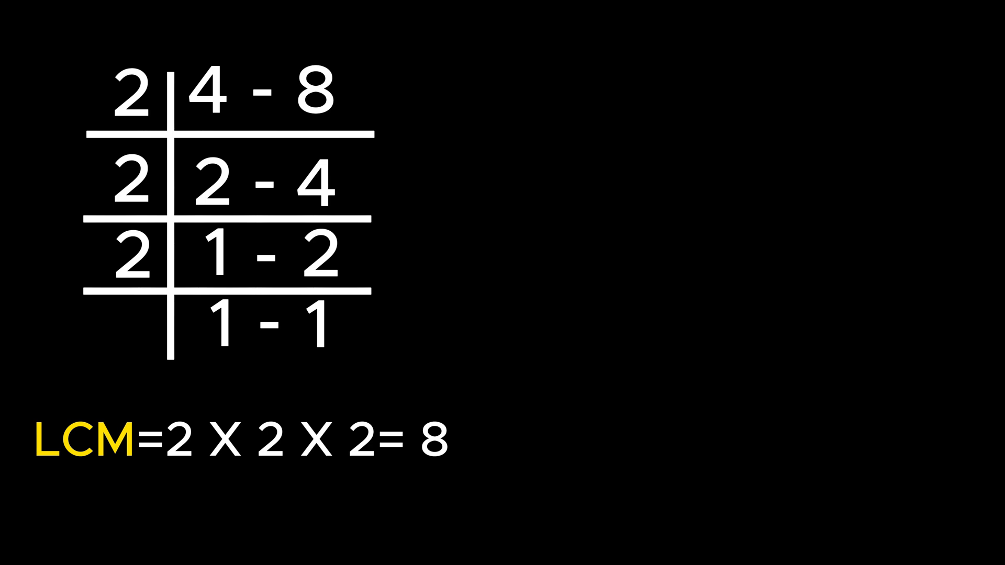
pyautogui.write('40= 8 X 5')
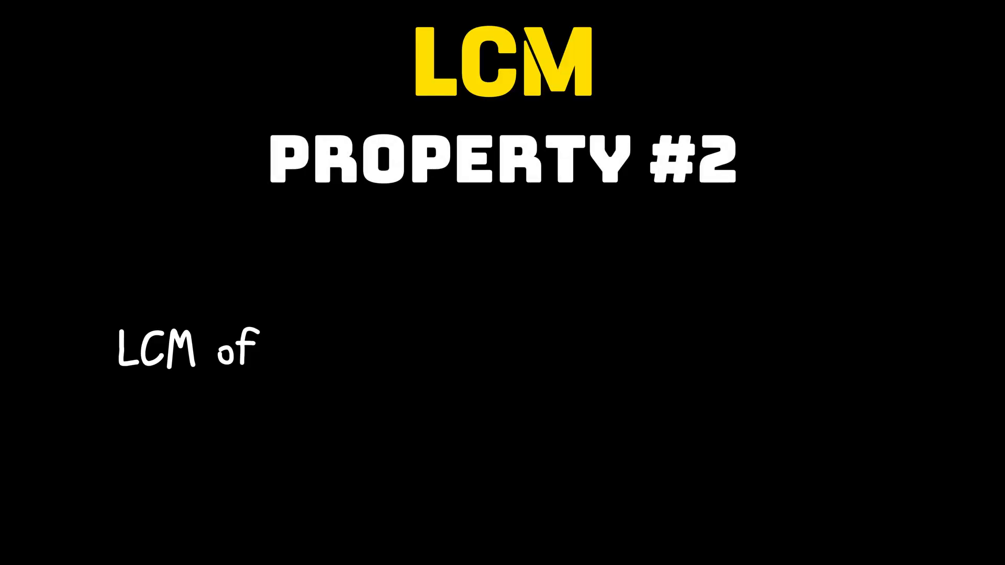
pyautogui.write('fractions = LCM of numerator')
pyautogui.write('HCF of de')
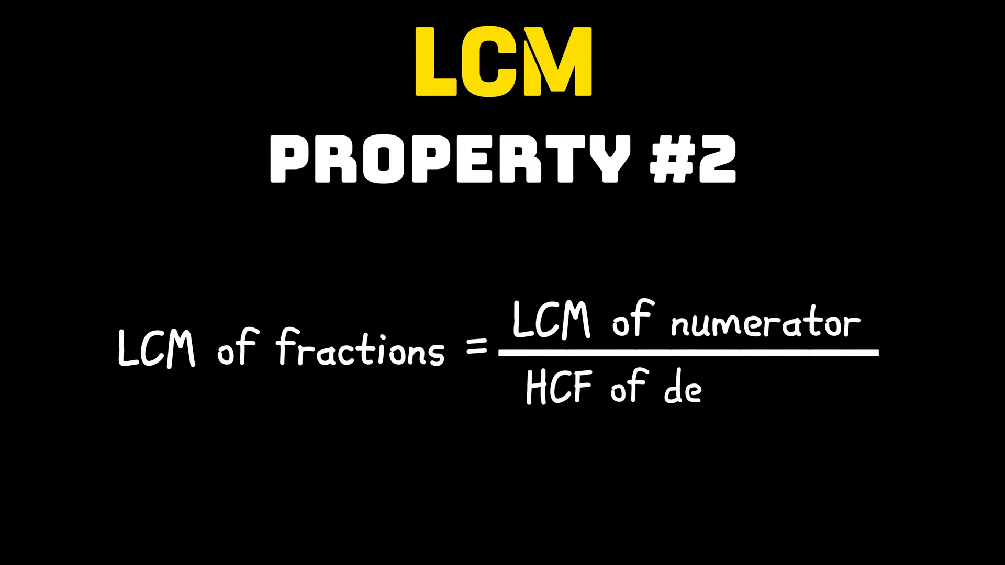
pyautogui.write('nominator')
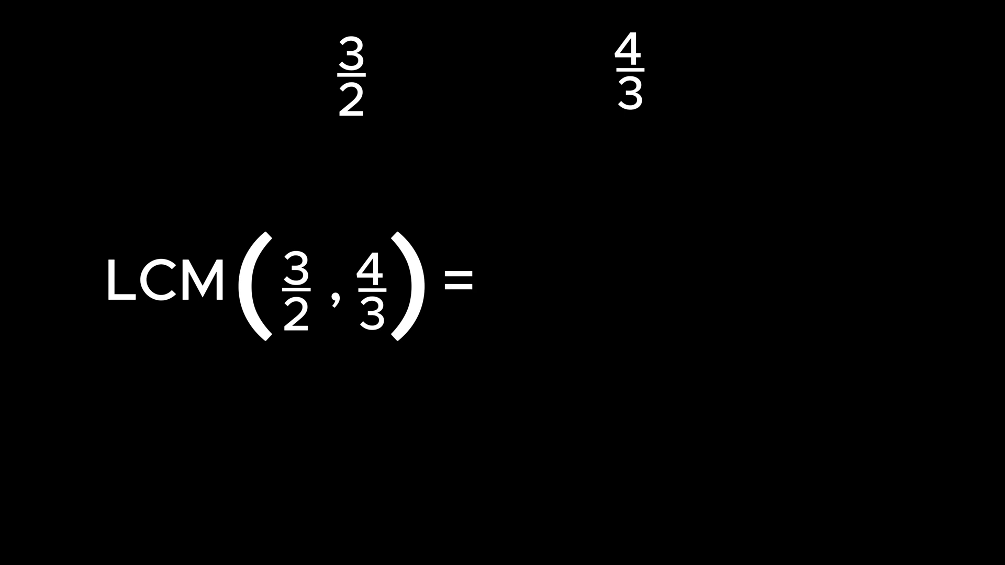
pyautogui.write('LCM of (3,4)')
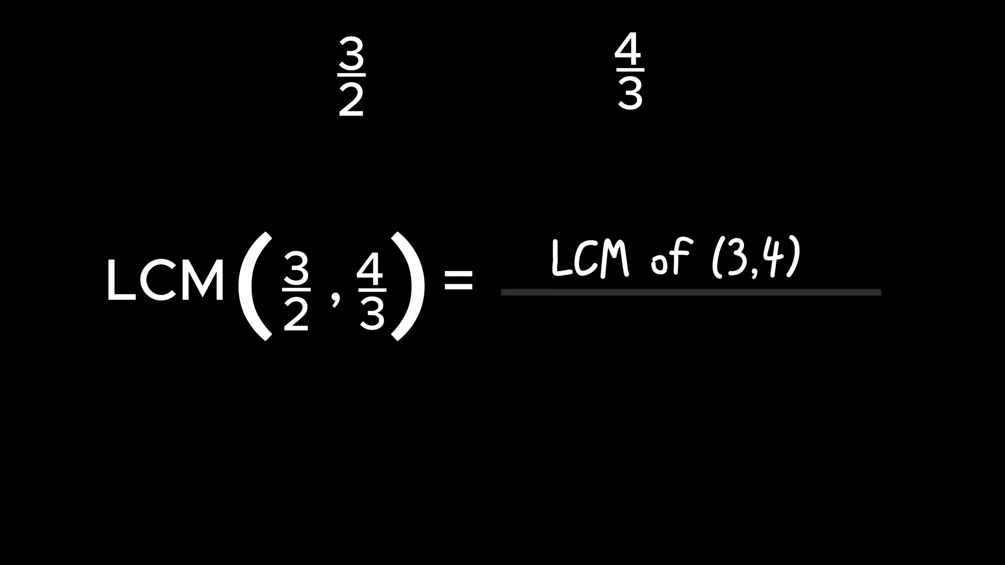
pyautogui.write('HCF of (2,3)')
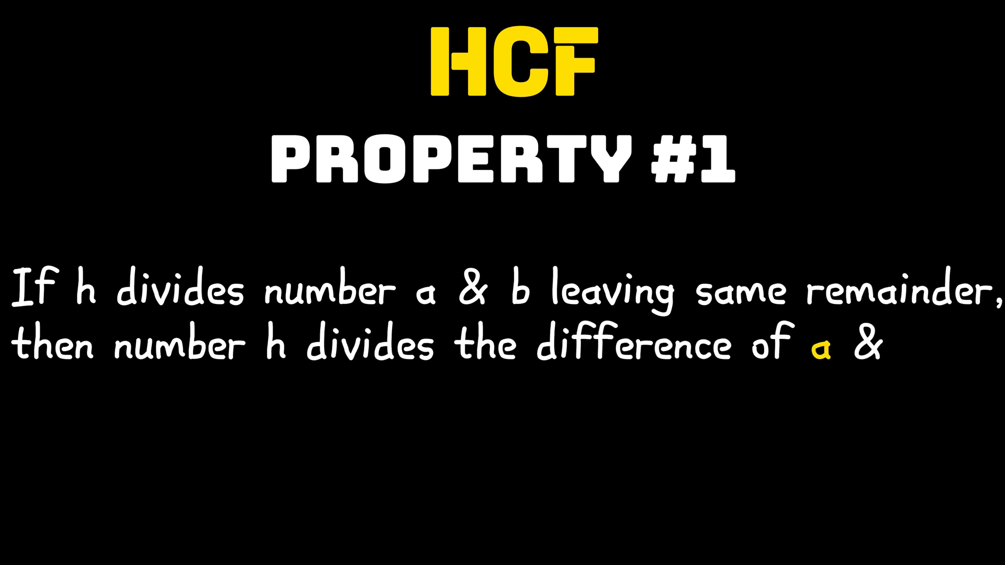
pyautogui.write('b')
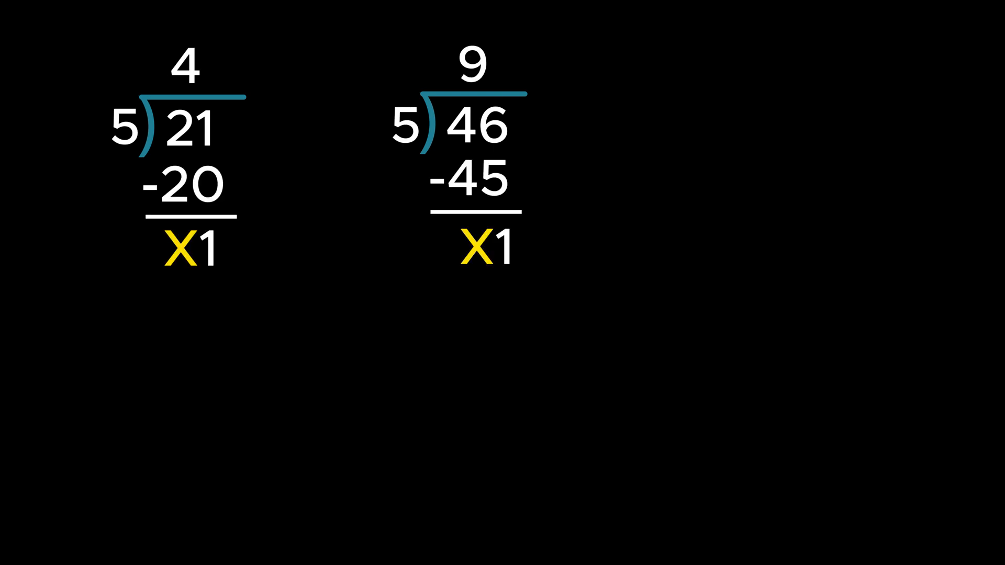
pyautogui.write('46-21=')
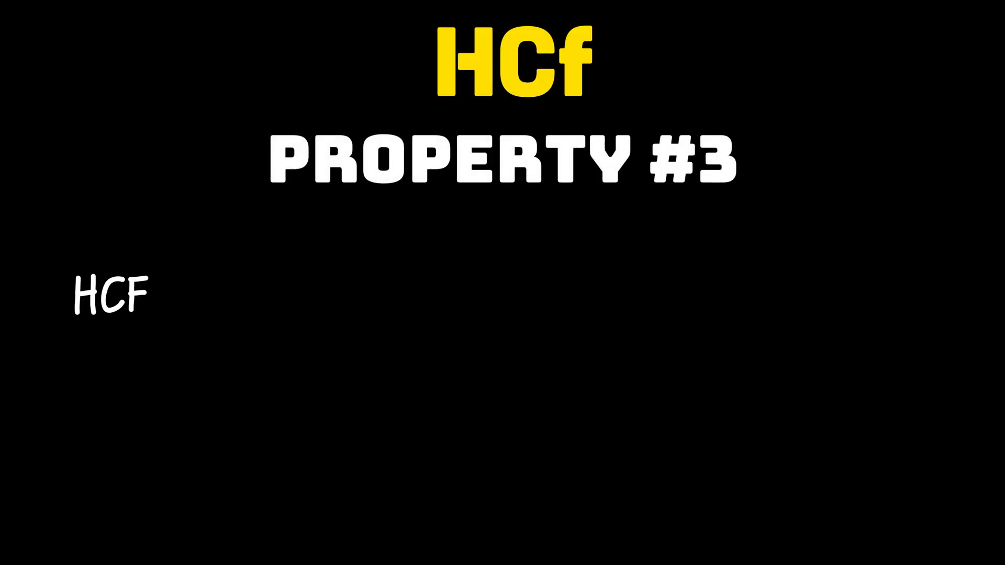
pyautogui.write('of two or more numbers can never be greater')
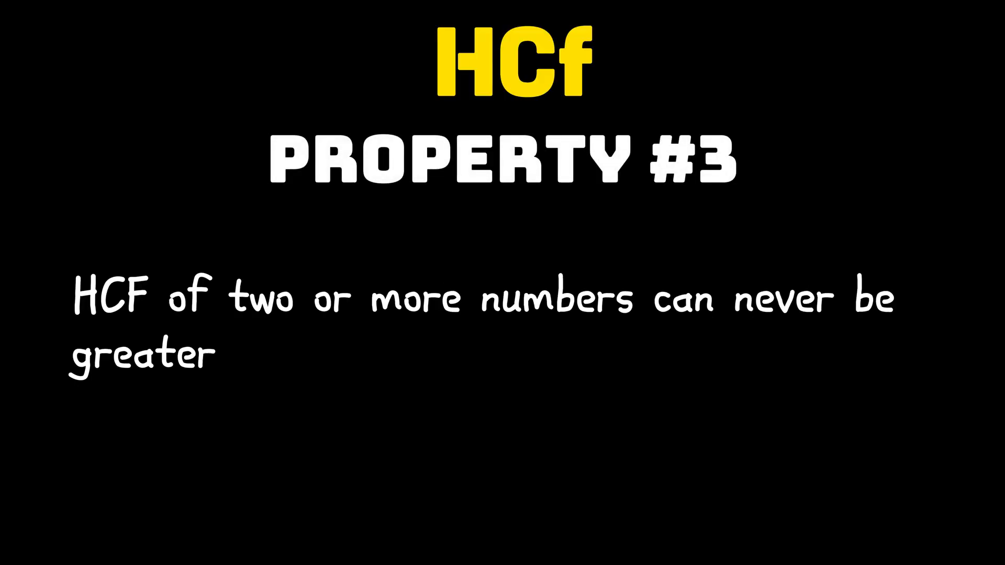
pyautogui.write('than any of the given numbers')
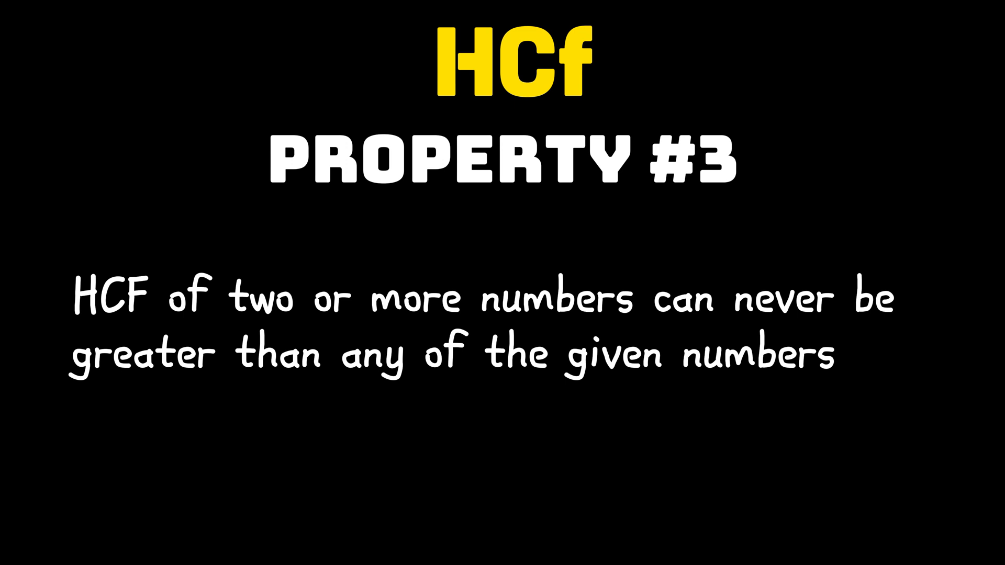